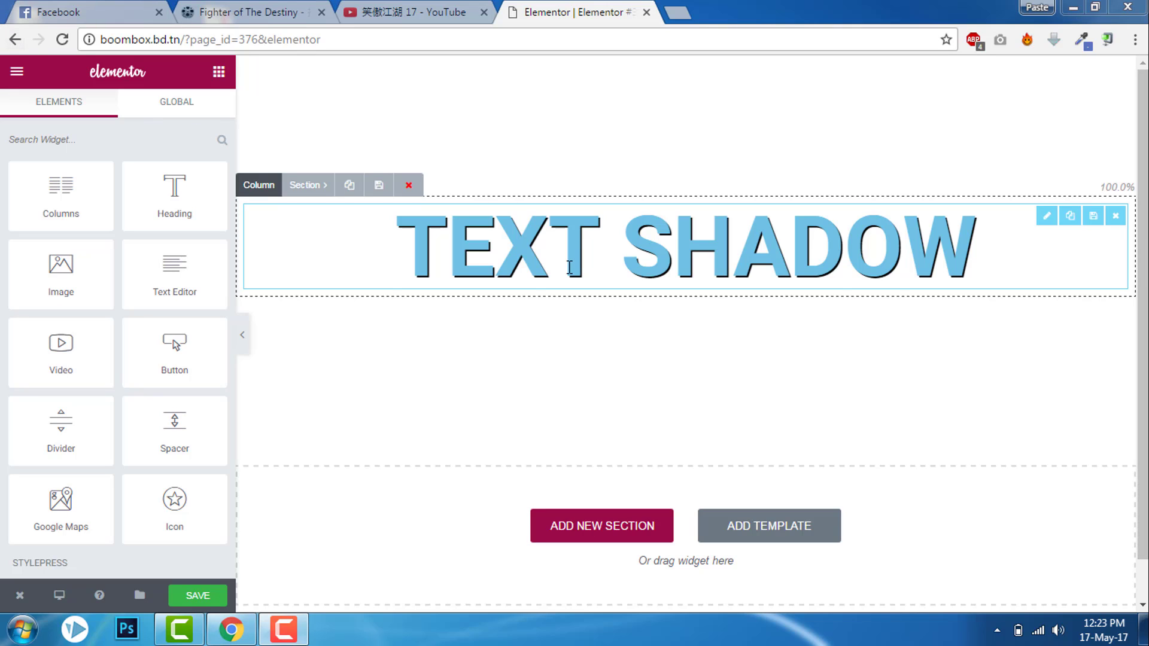
Remove the existing 'TEXT SHADOW' heading and confirm its deletion.
click(1115, 215)
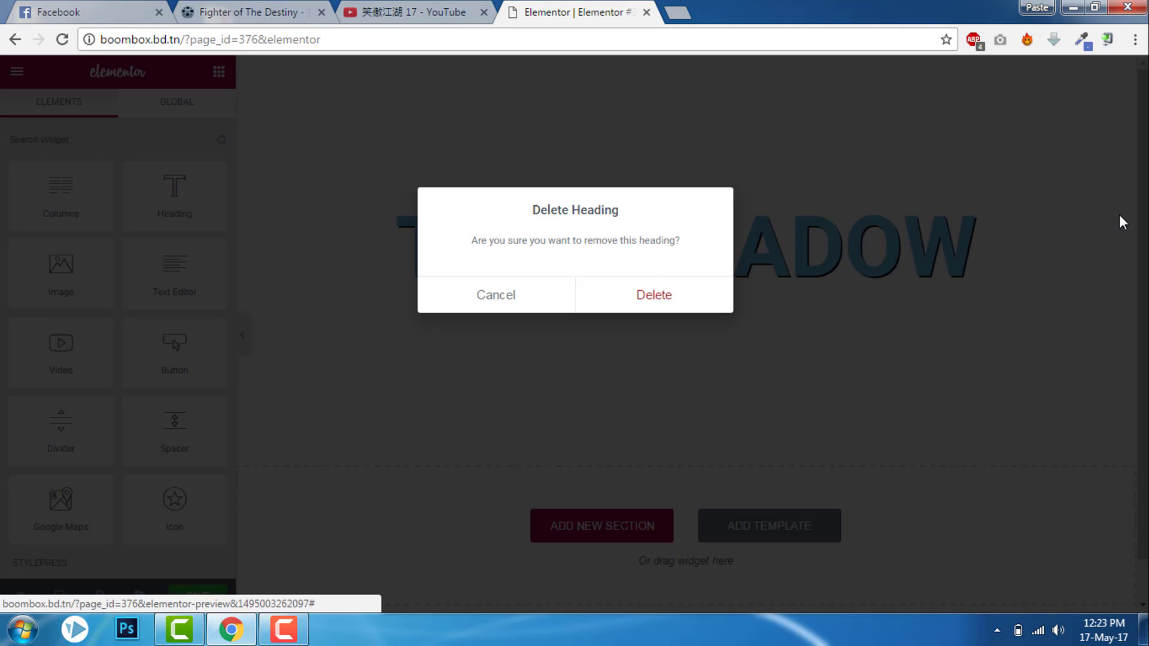
click(652, 294)
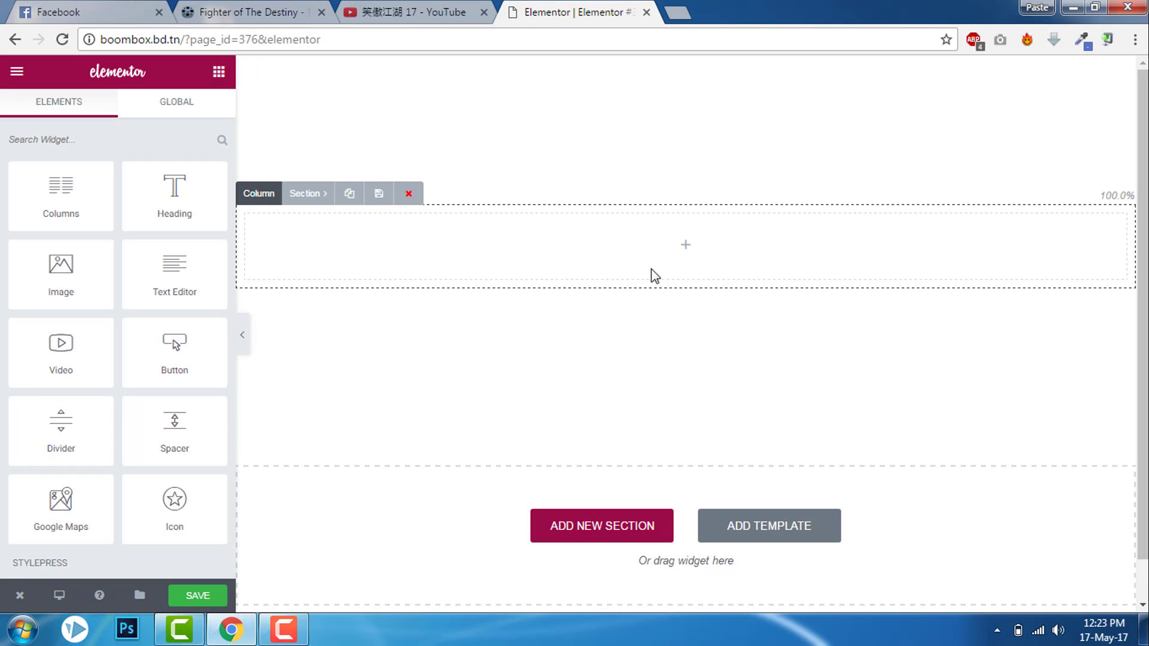
Place a new Heading widget in the empty column and title it 'TEXT SHADOW'.
drag(174, 192, 632, 245)
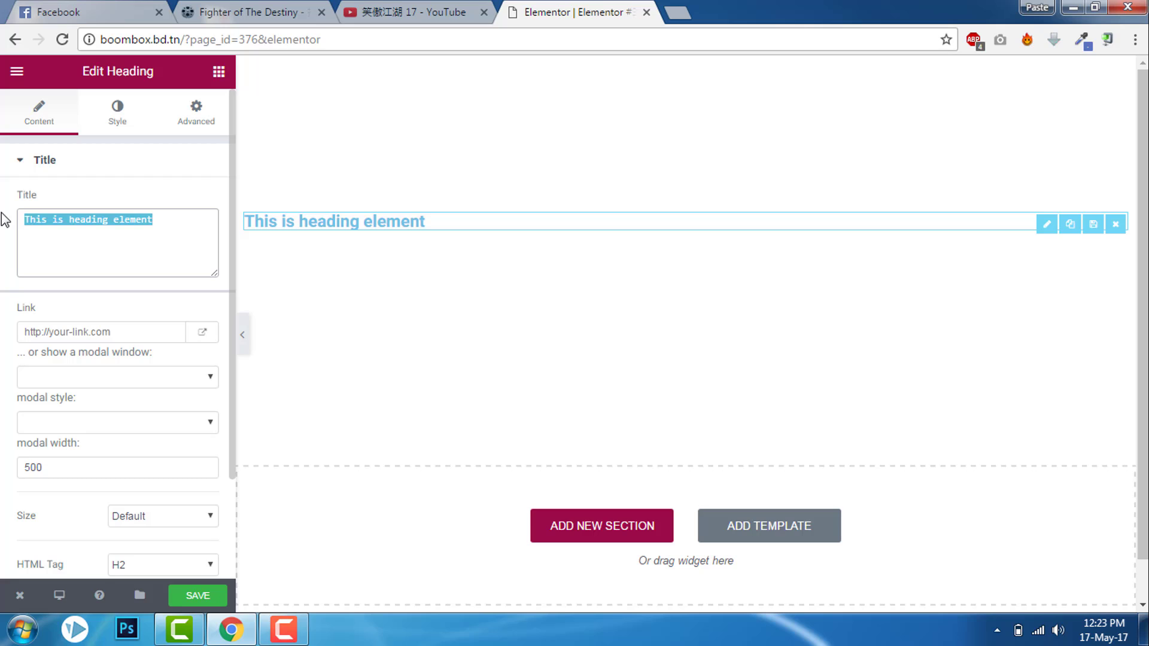
text(TEXT)
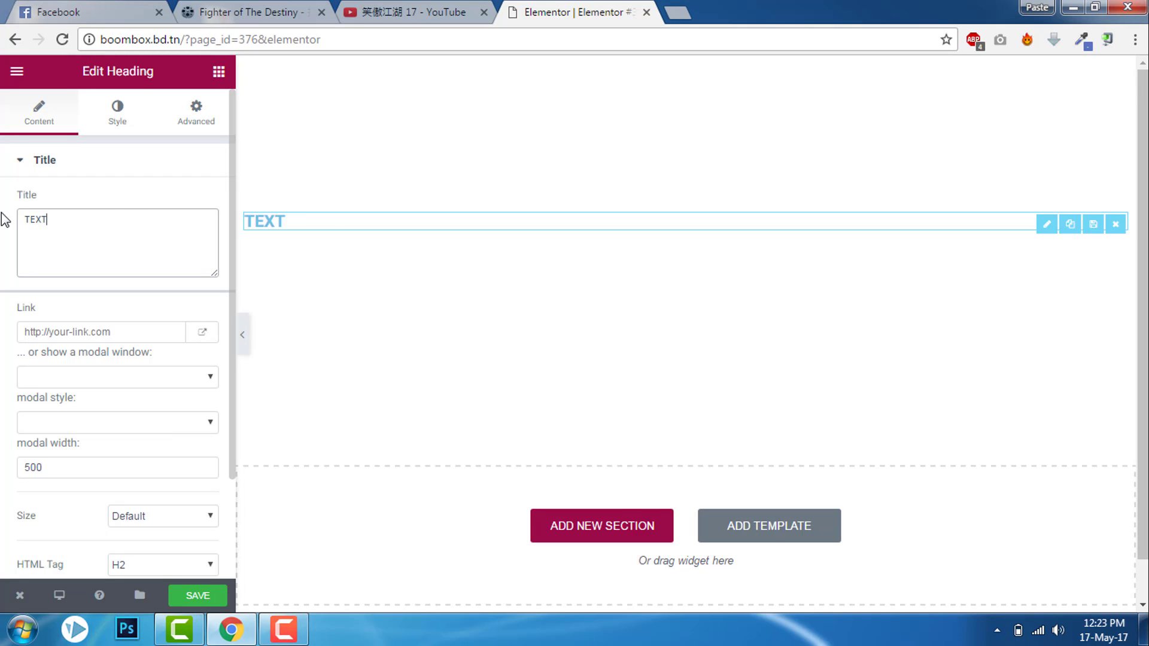
text(SHADOW)
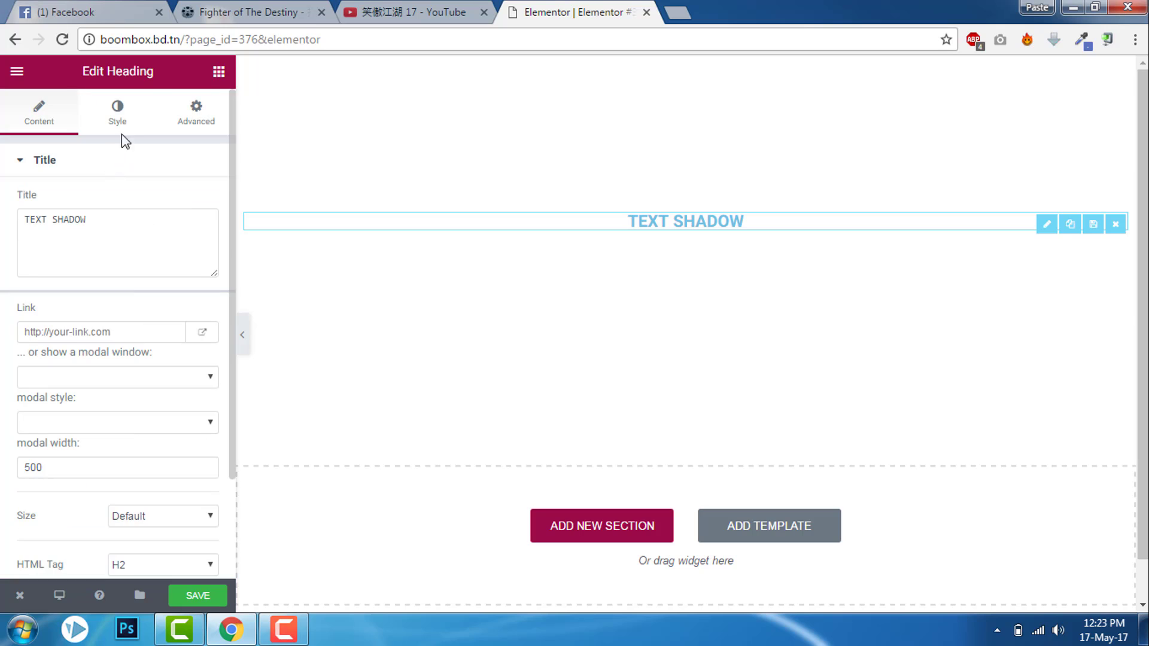
Style the heading at 120 px typography with white text colour.
click(116, 114)
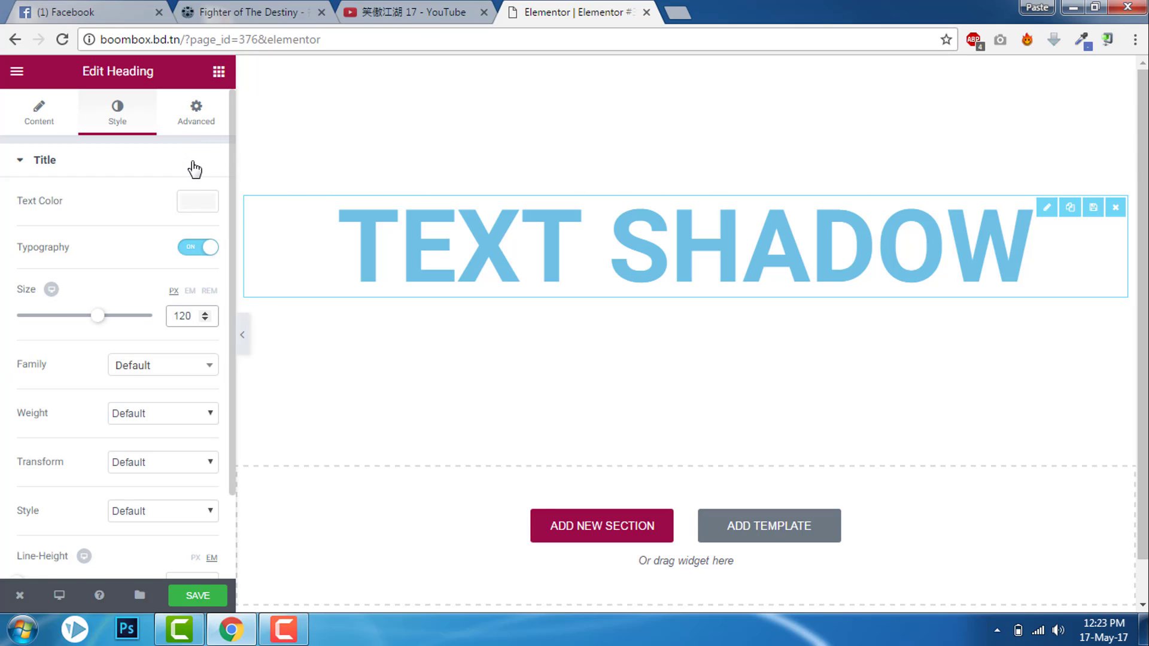
click(198, 200)
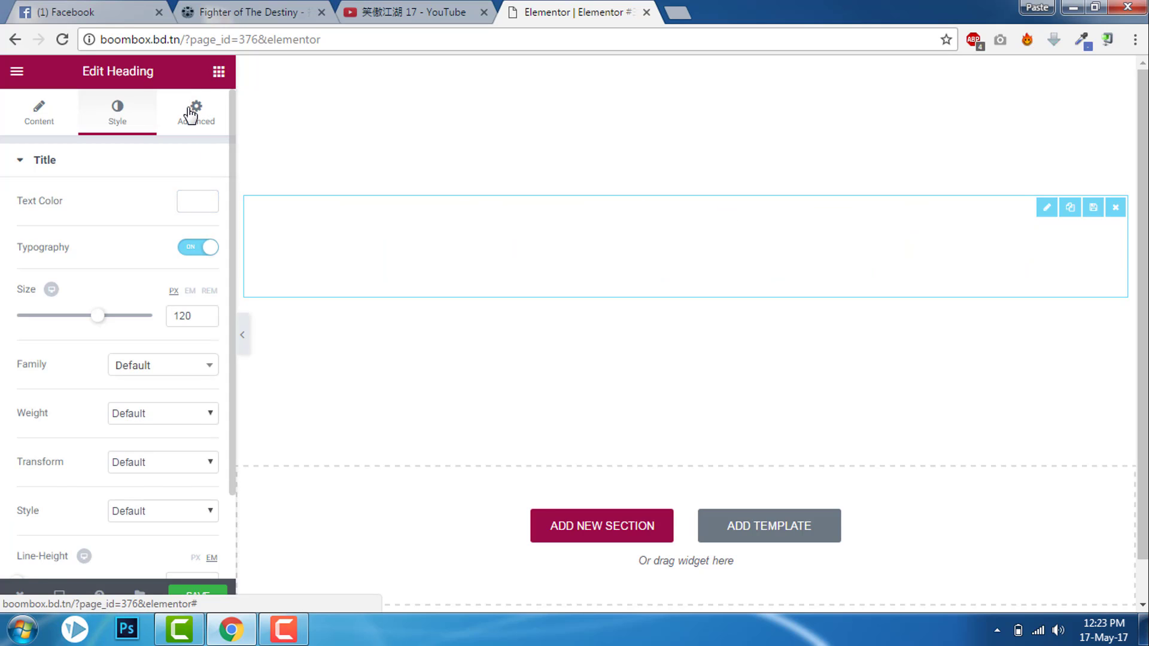
Assign the heading the CSS class 'shadow' and expand its Custom CSS section.
click(195, 114)
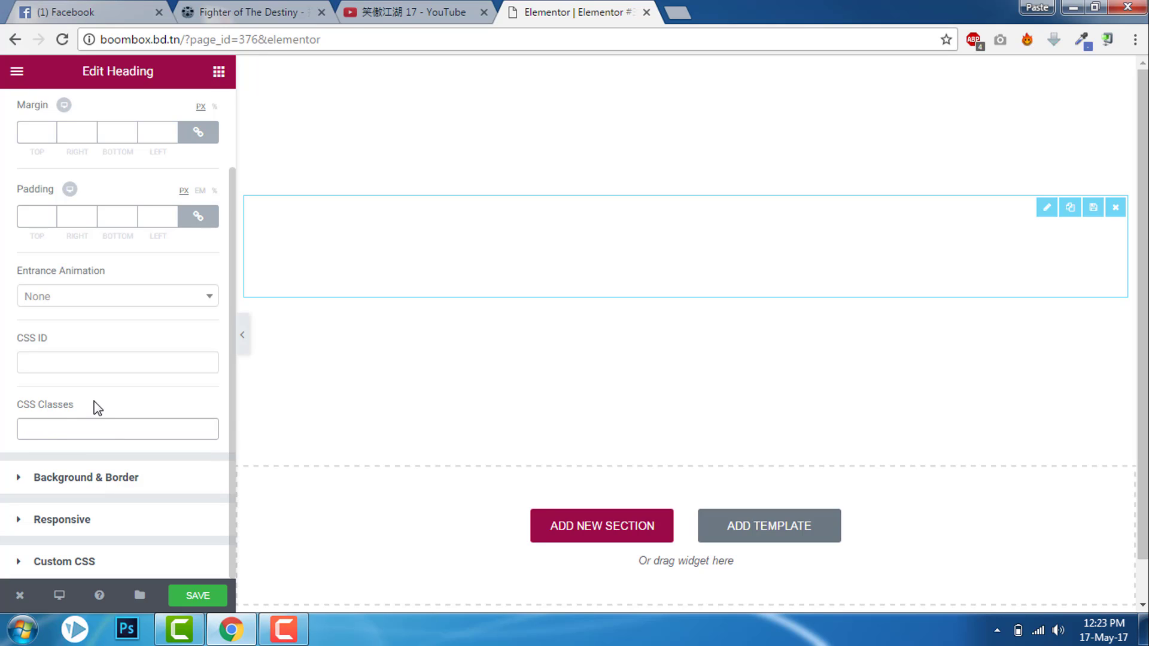
text(SHAD)
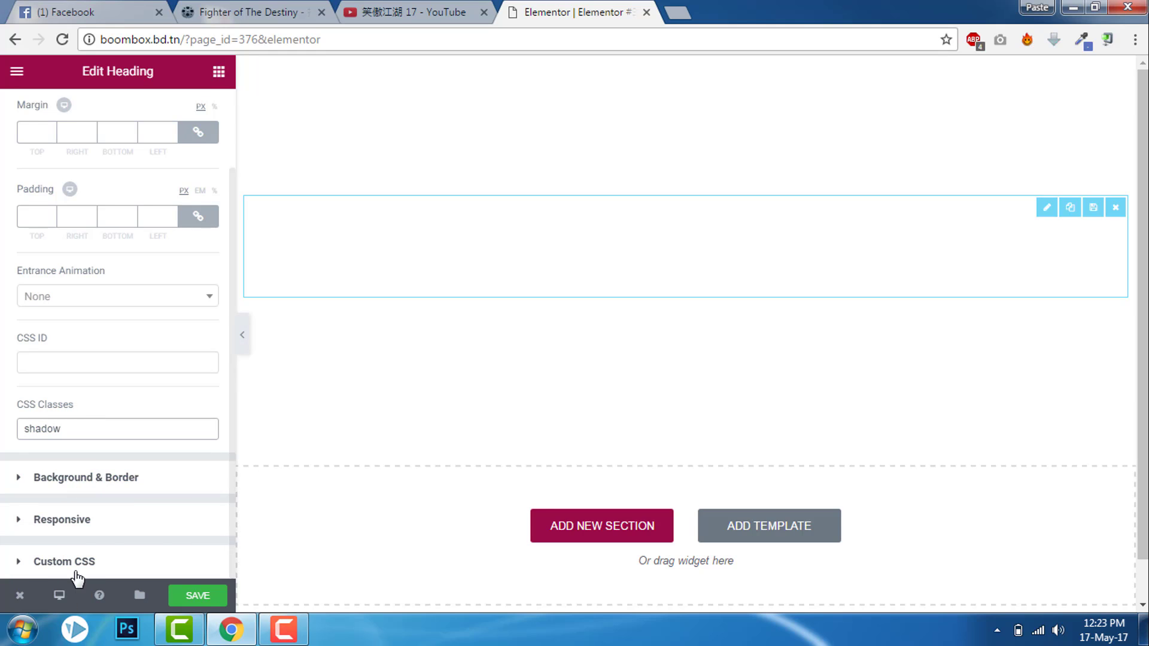
click(63, 561)
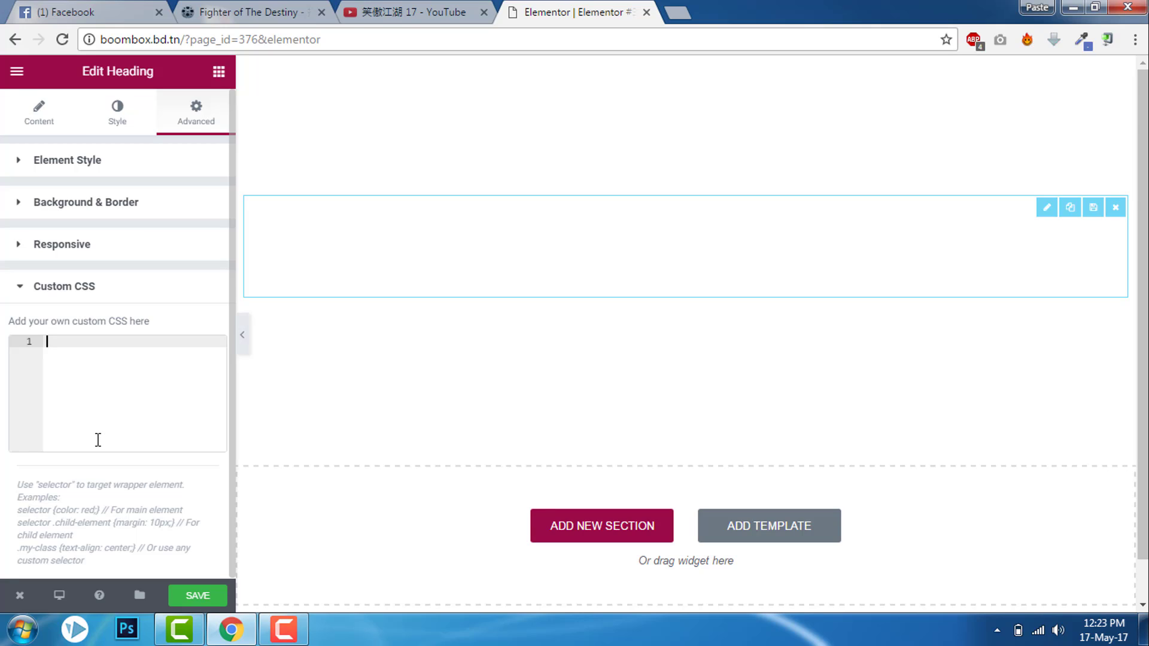
Enter custom CSS '.shadow h2 { text-shadow: 2px 2px 0px black; }' for the heading.
text(.shadow h)
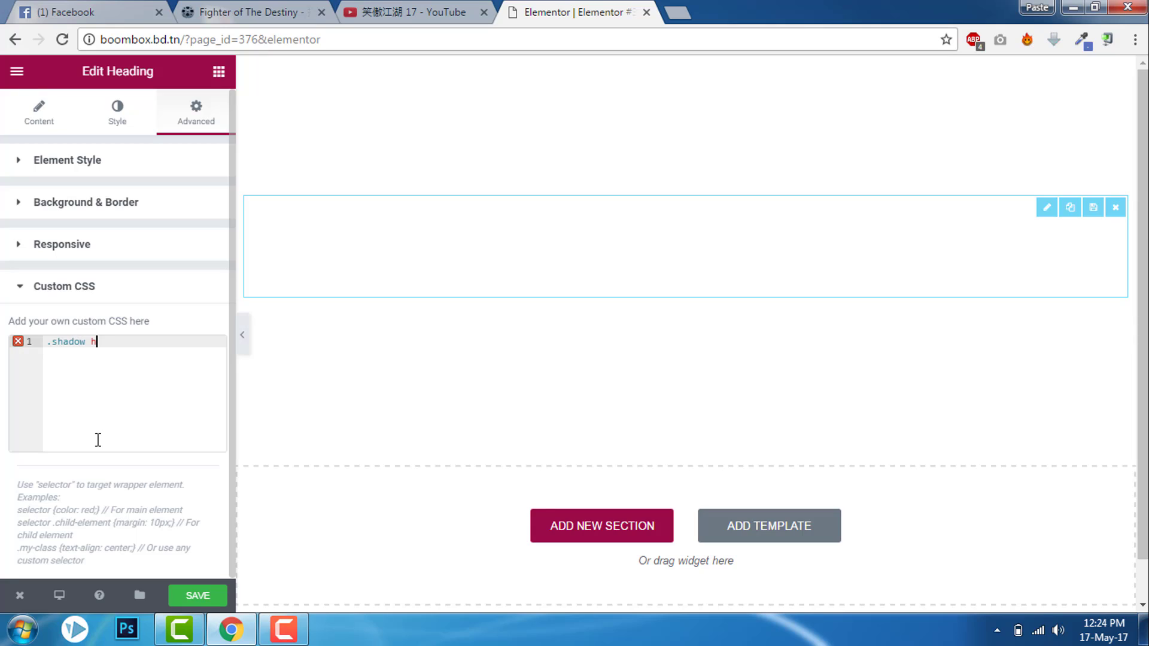
text(2)
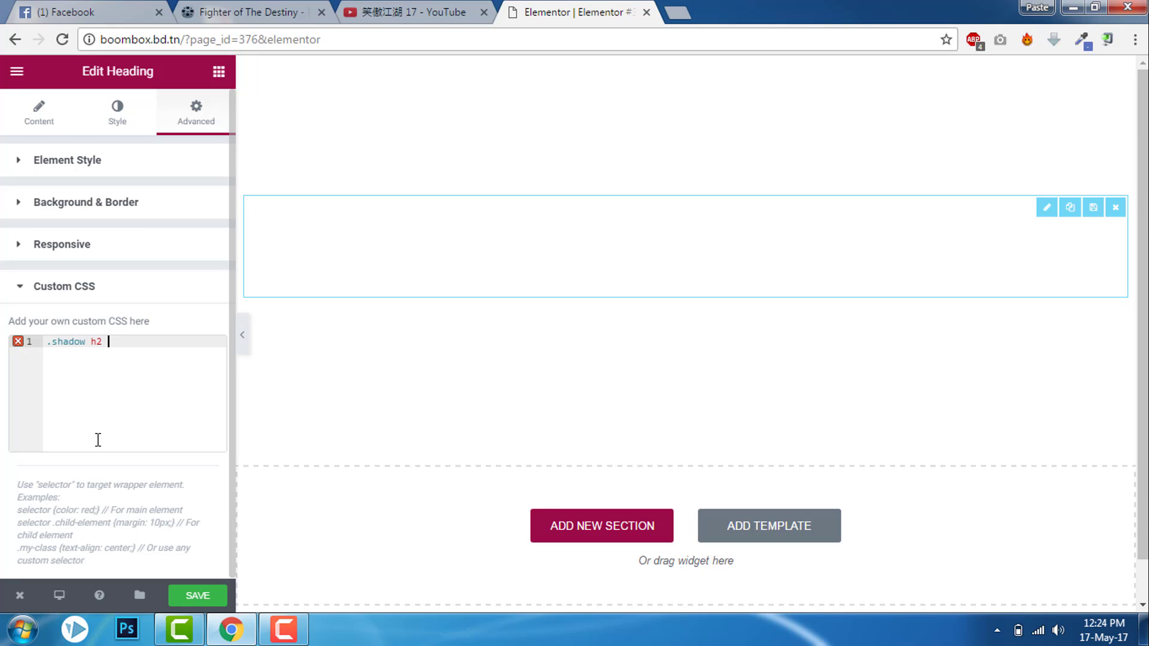
text({)
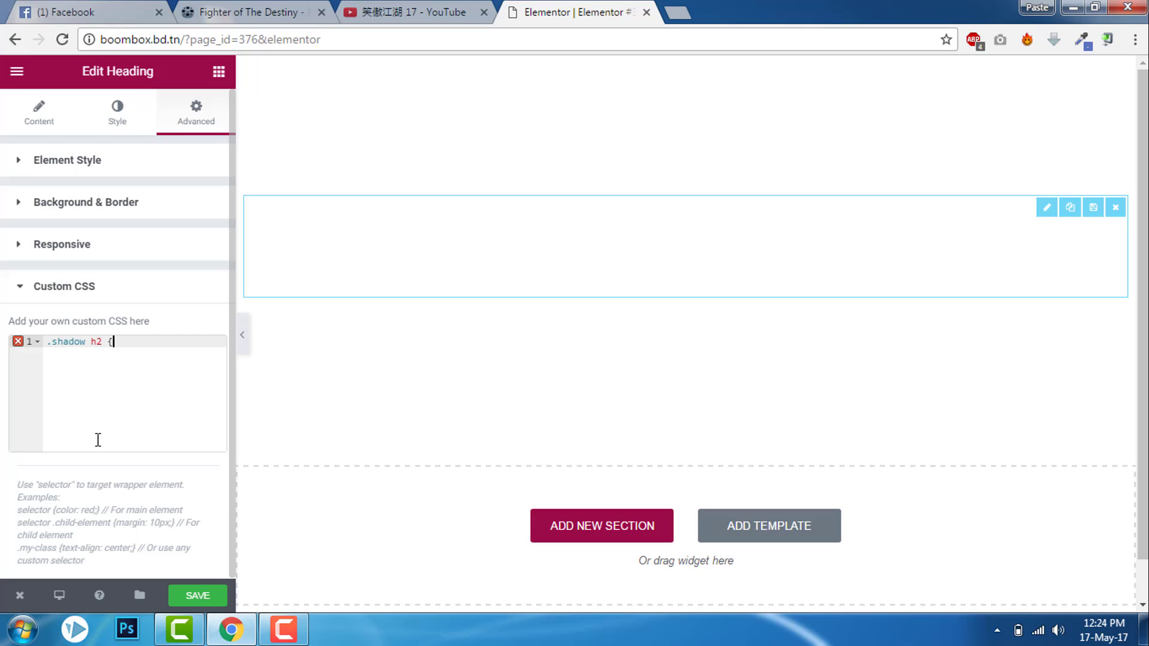
text(text-)
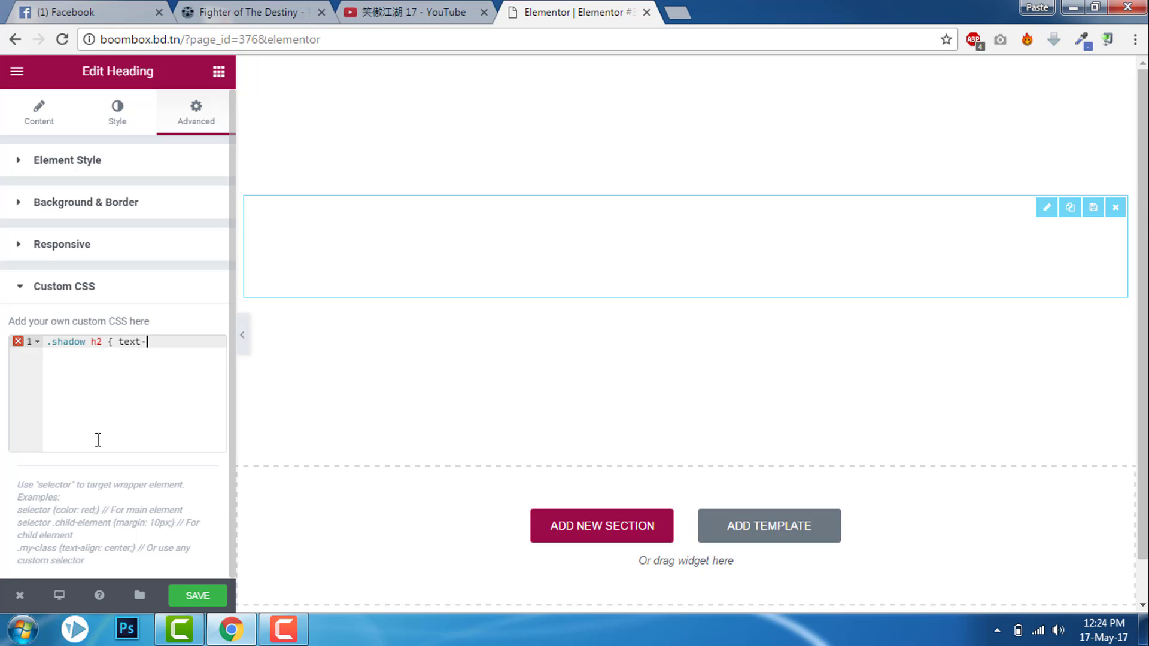
text(shadow)
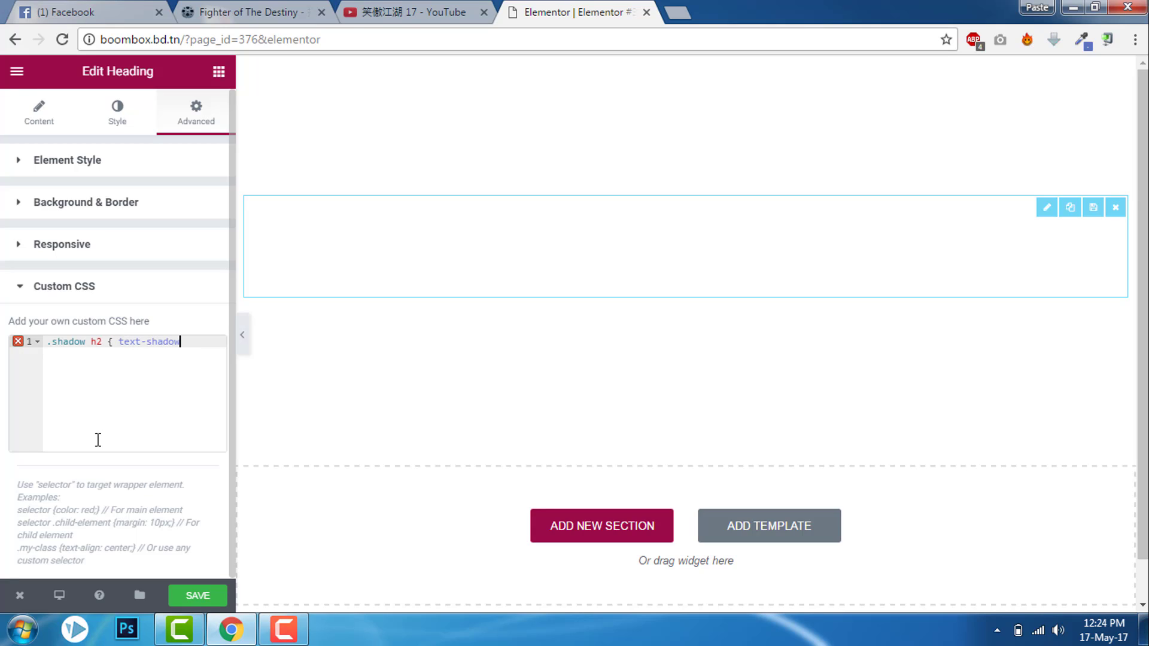
text(:)
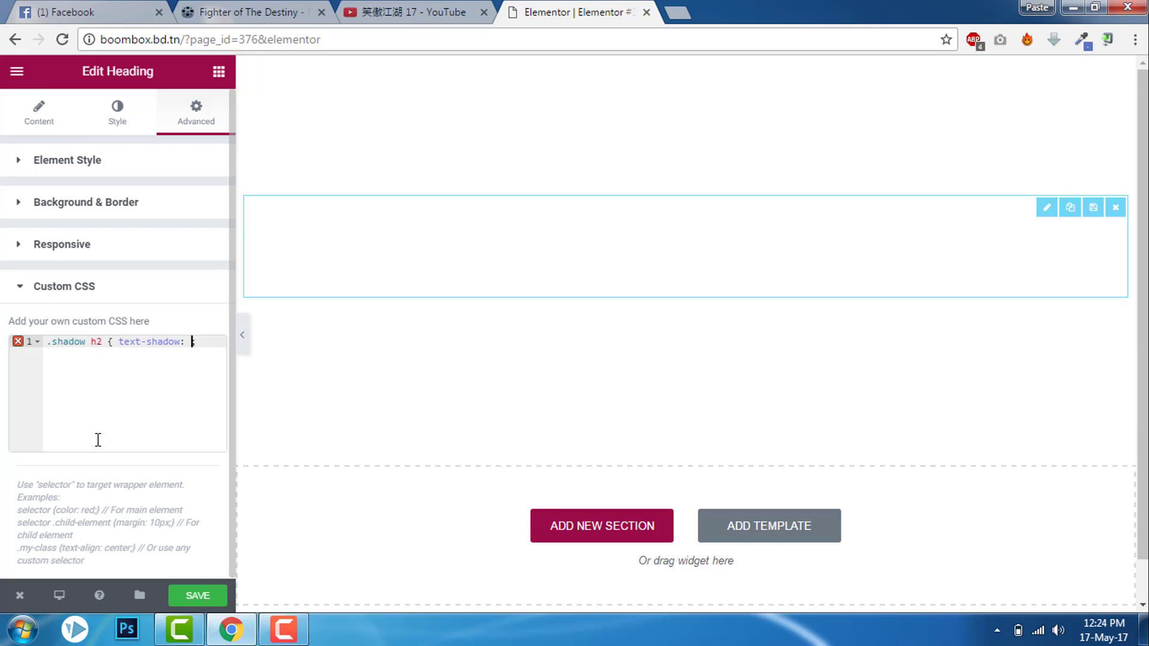
text(2)
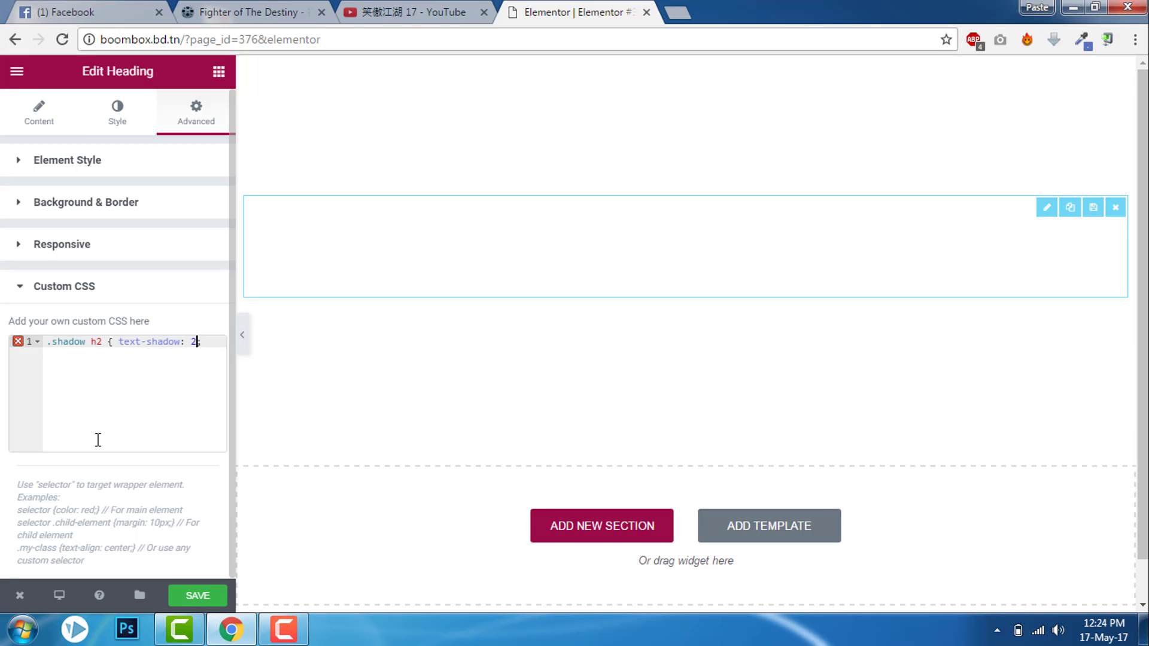
text(px 2px 0px black)
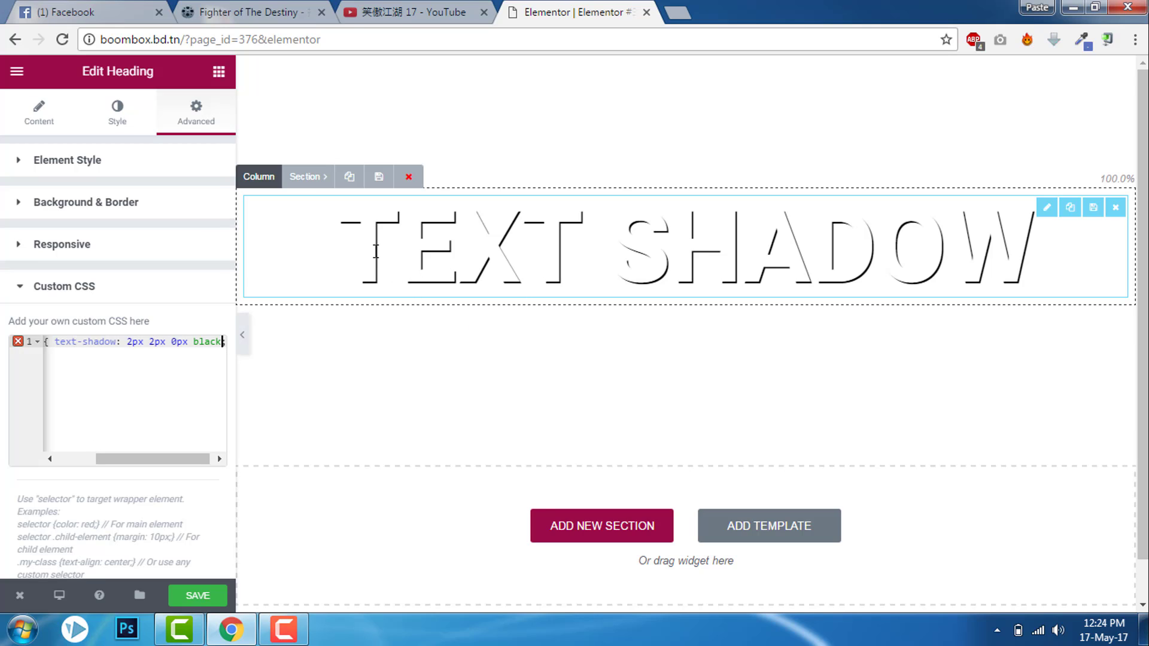
mouse_move(1006, 284)
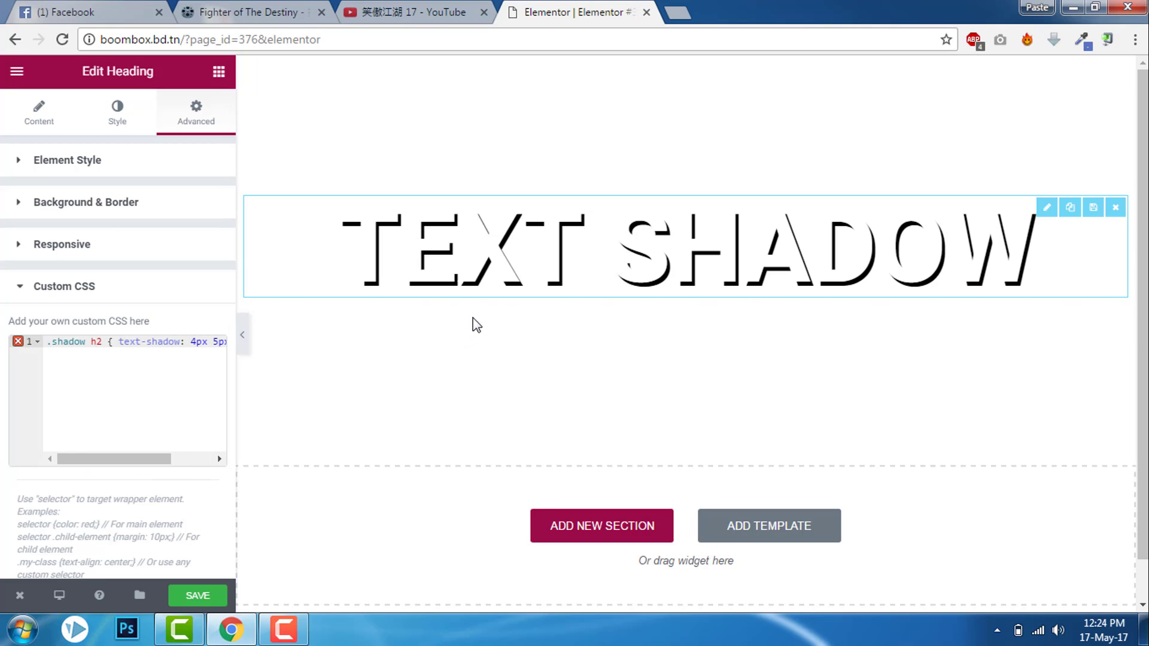
Change the heading's text colour to the green preset #23a455.
click(480, 286)
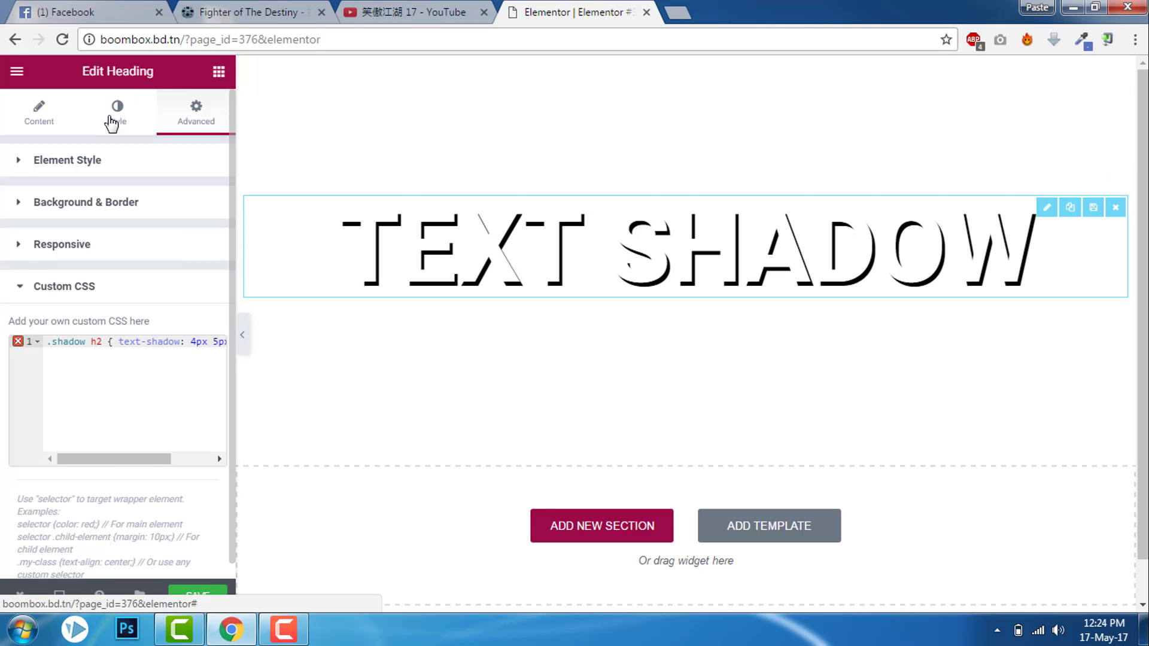
click(116, 114)
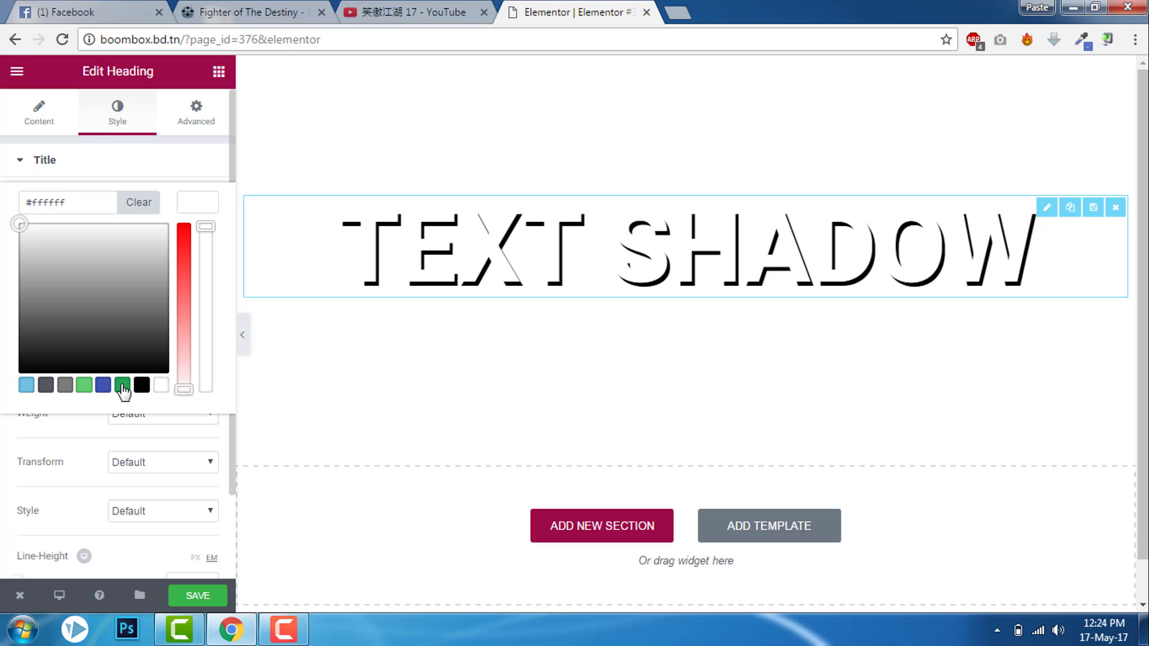
click(122, 384)
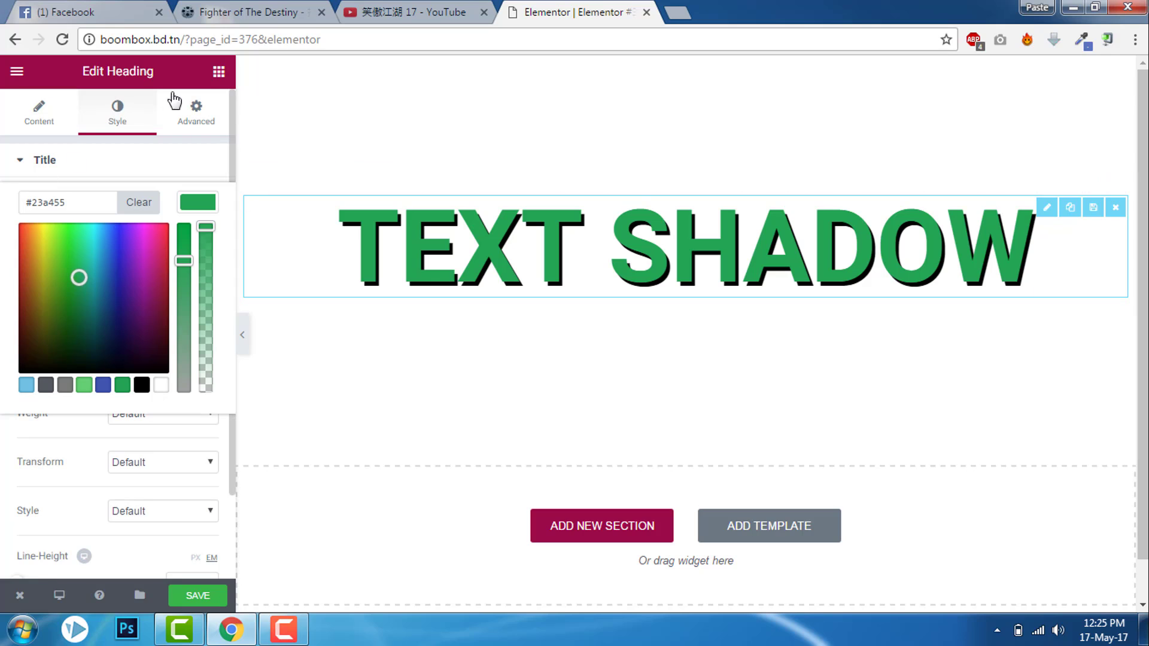
click(218, 71)
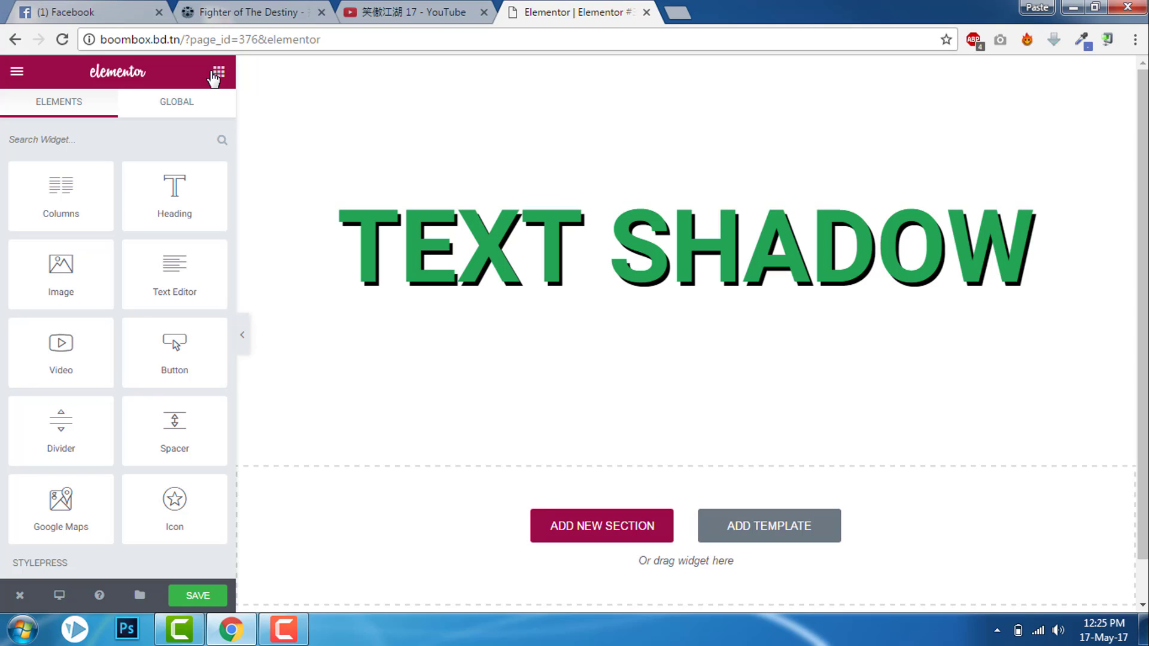
mouse_move(207, 93)
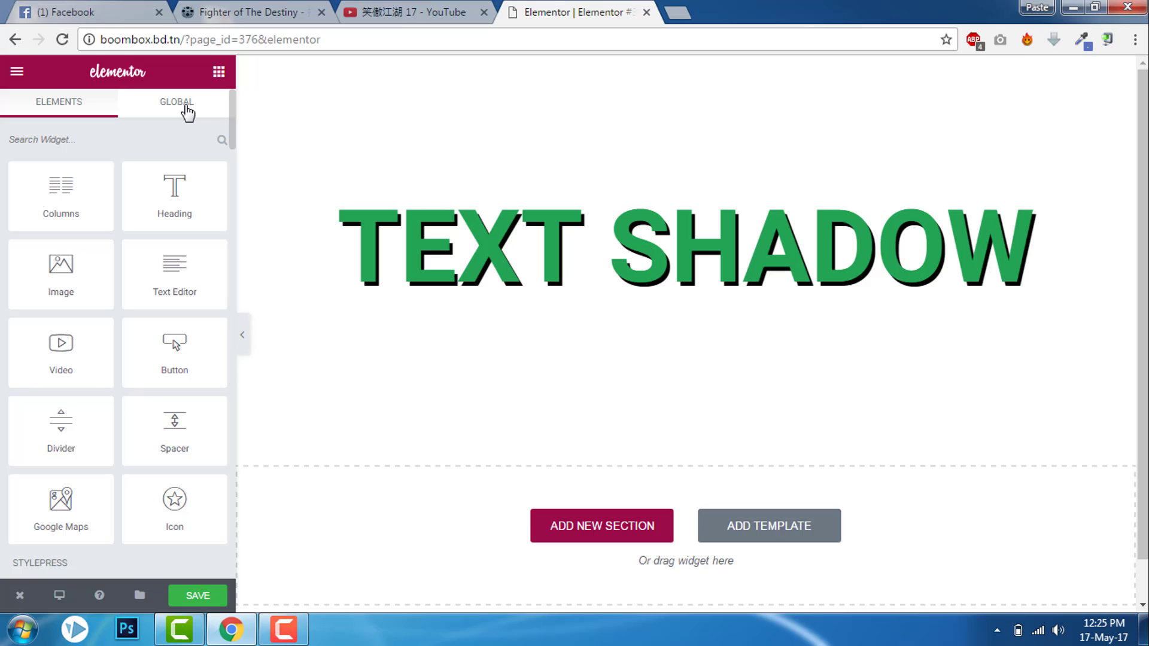
Reopen the heading's Advanced settings to review its 'shadow' CSS class.
click(684, 249)
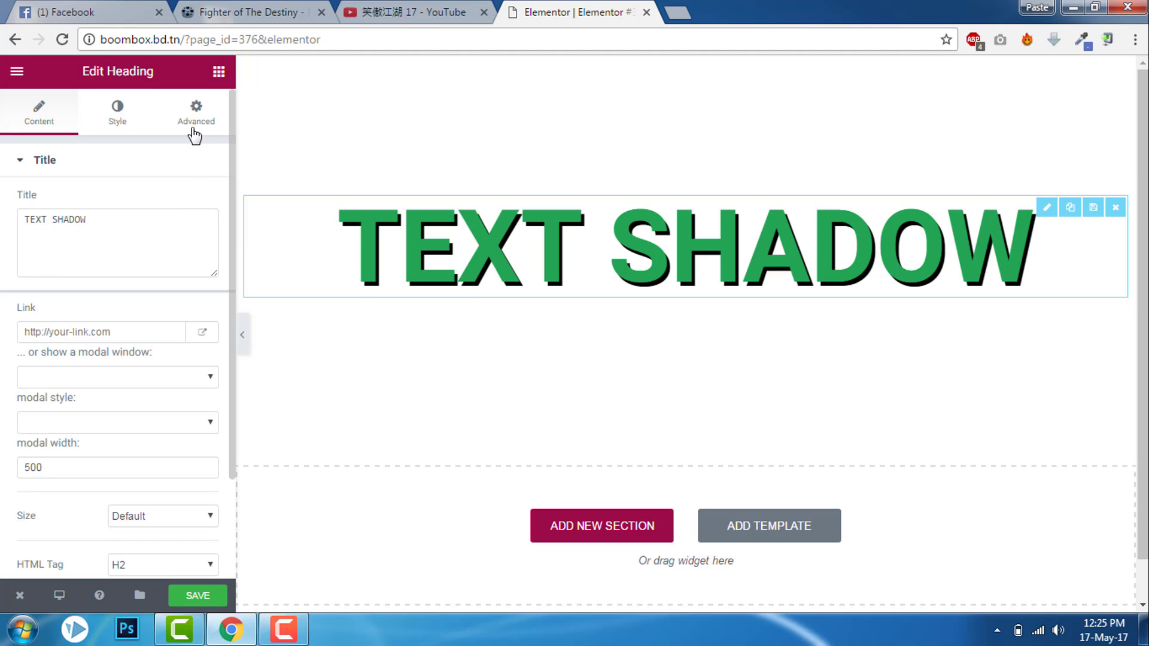
click(195, 114)
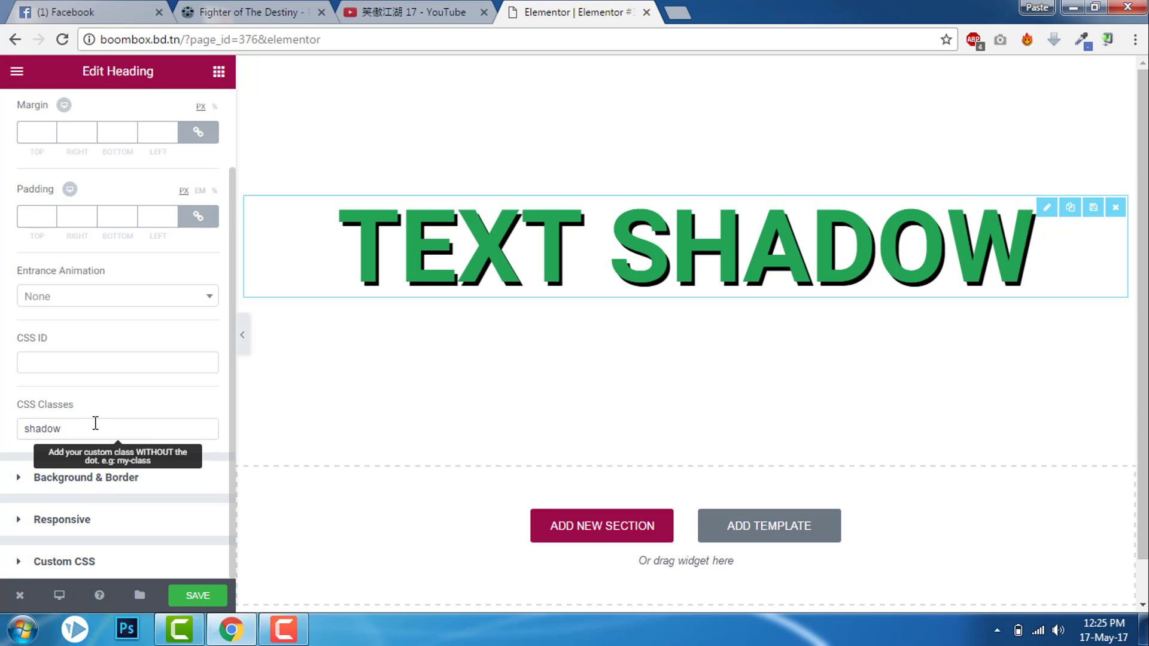